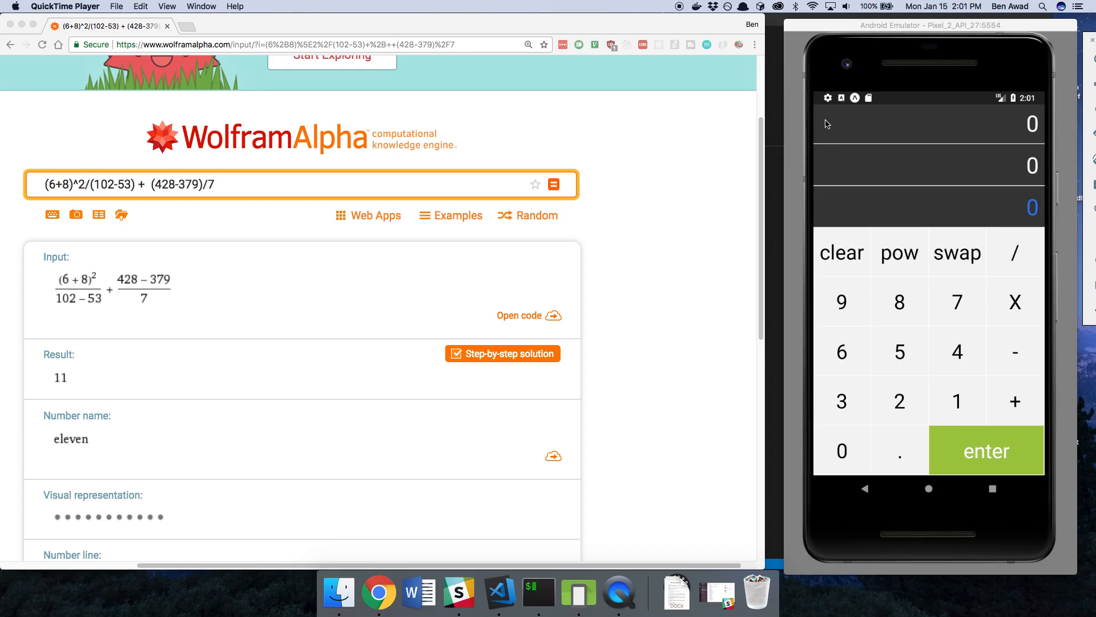
{"action": "mouse_move", "coordinate": [923, 574]}
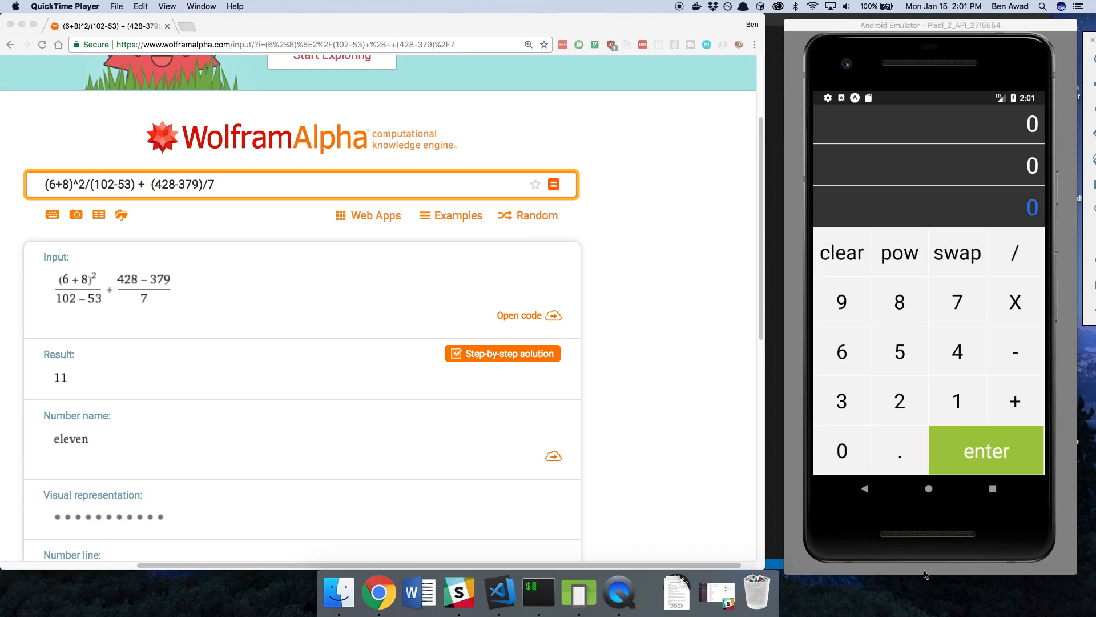
{"action": "mouse_move", "coordinate": [332, 311]}
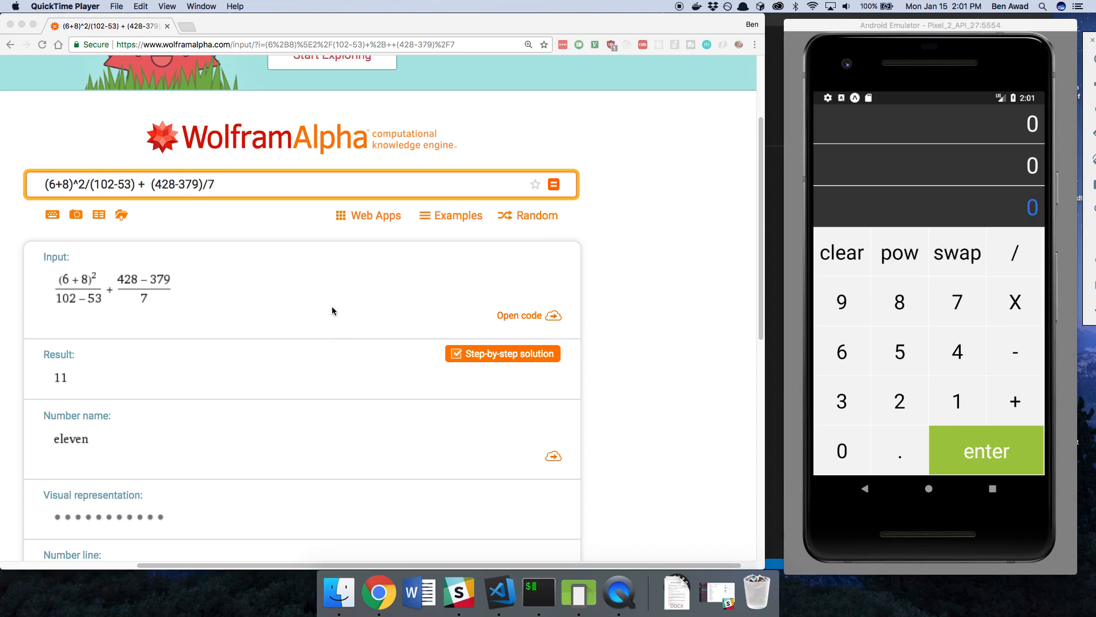
{"action": "mouse_move", "coordinate": [155, 298]}
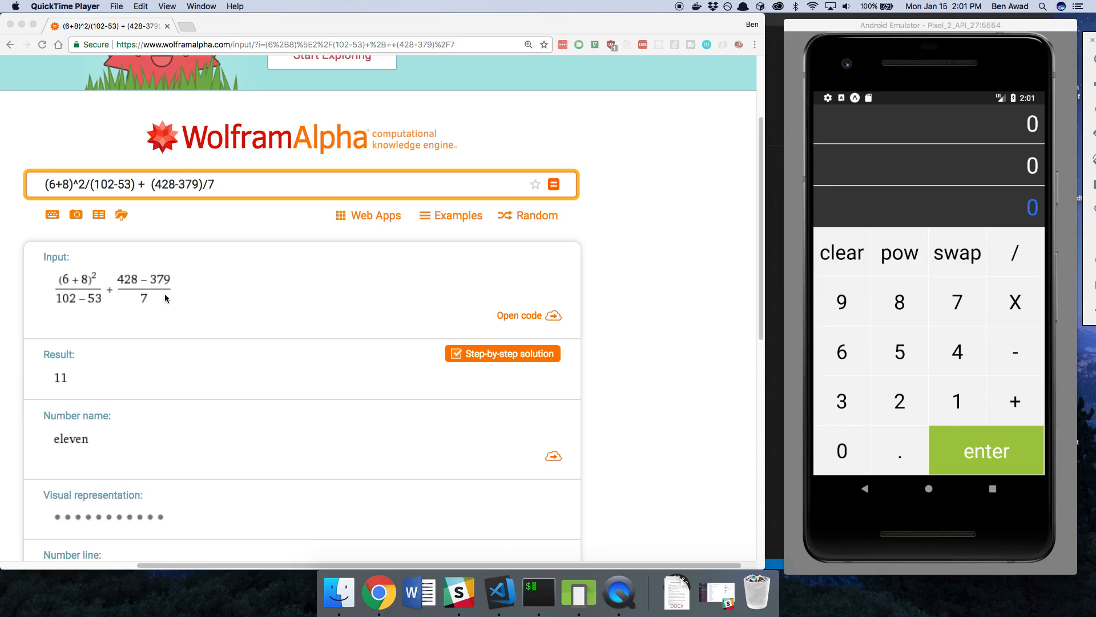
{"action": "mouse_move", "coordinate": [50, 379]}
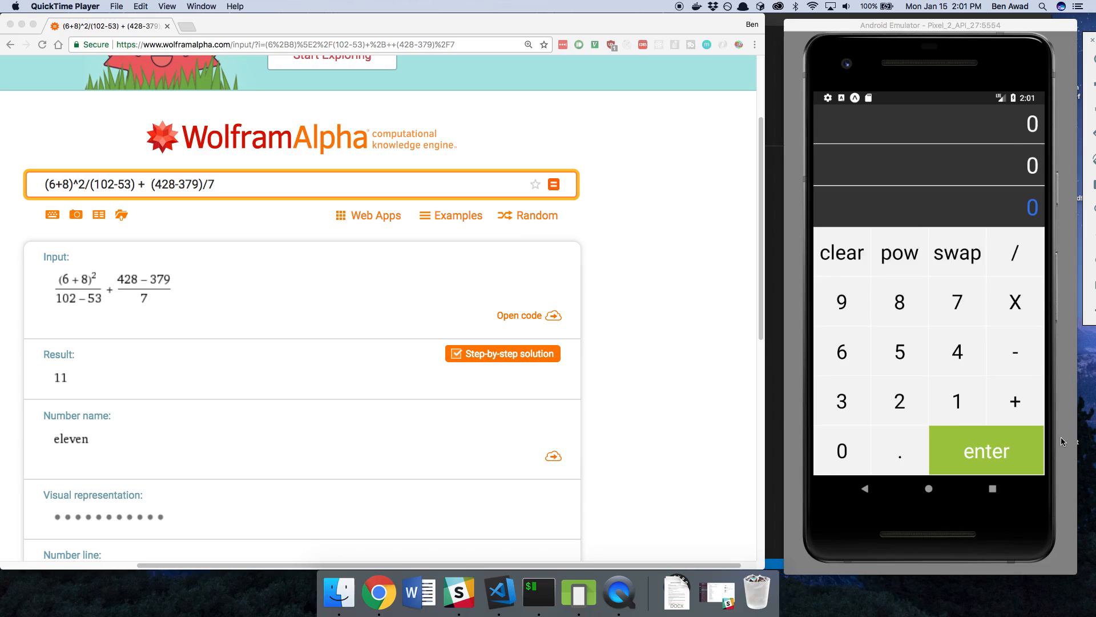
{"action": "mouse_move", "coordinate": [1047, 436]}
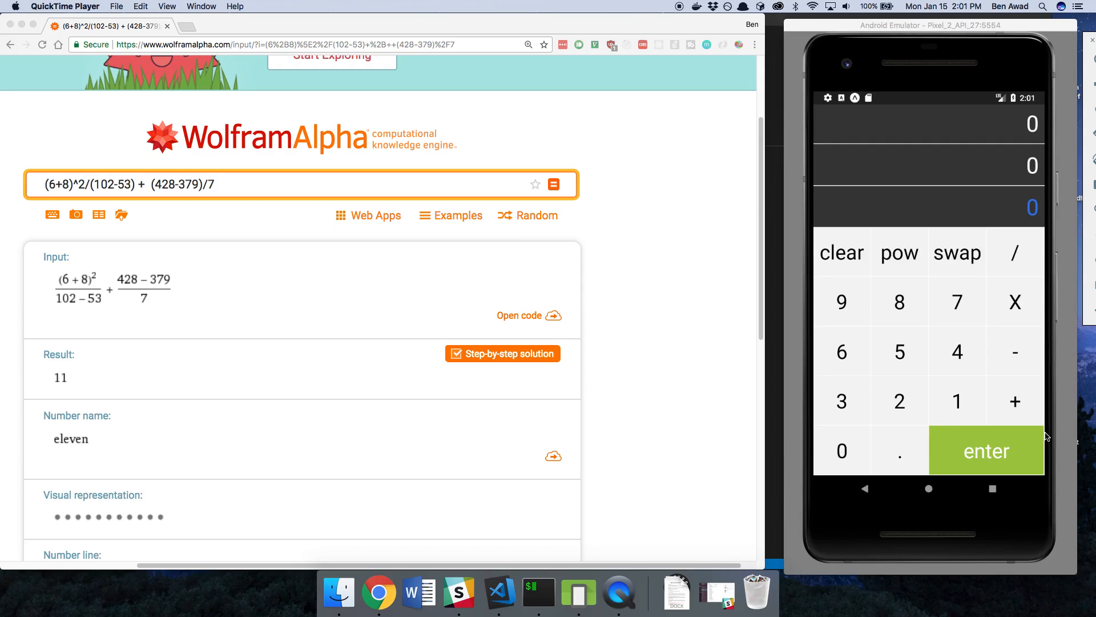
{"action": "mouse_move", "coordinate": [989, 409]}
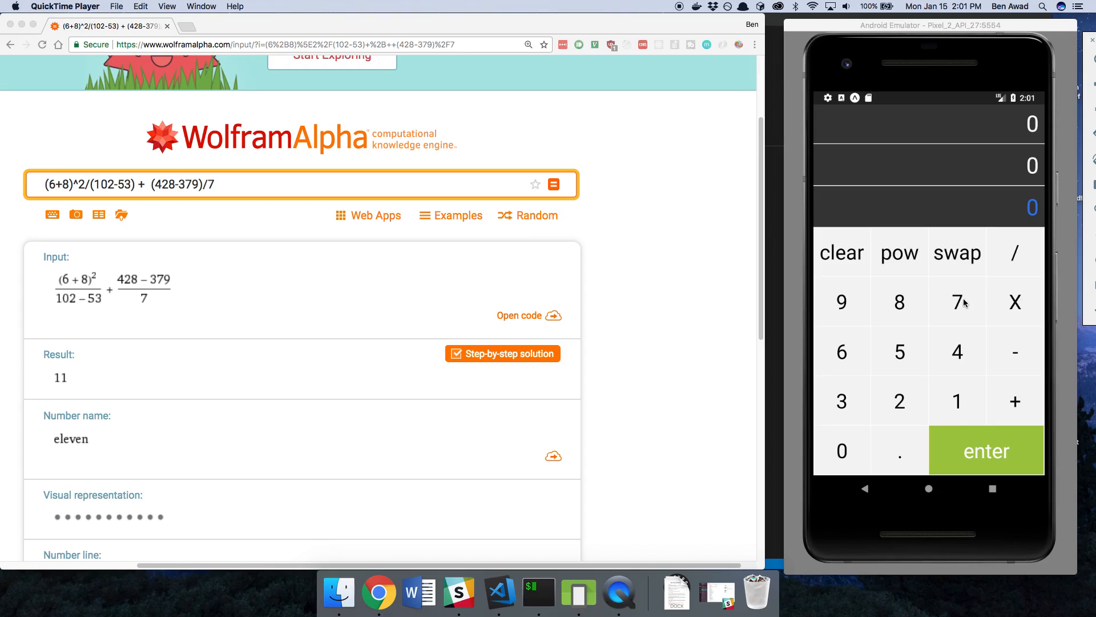
{"action": "mouse_move", "coordinate": [947, 350]}
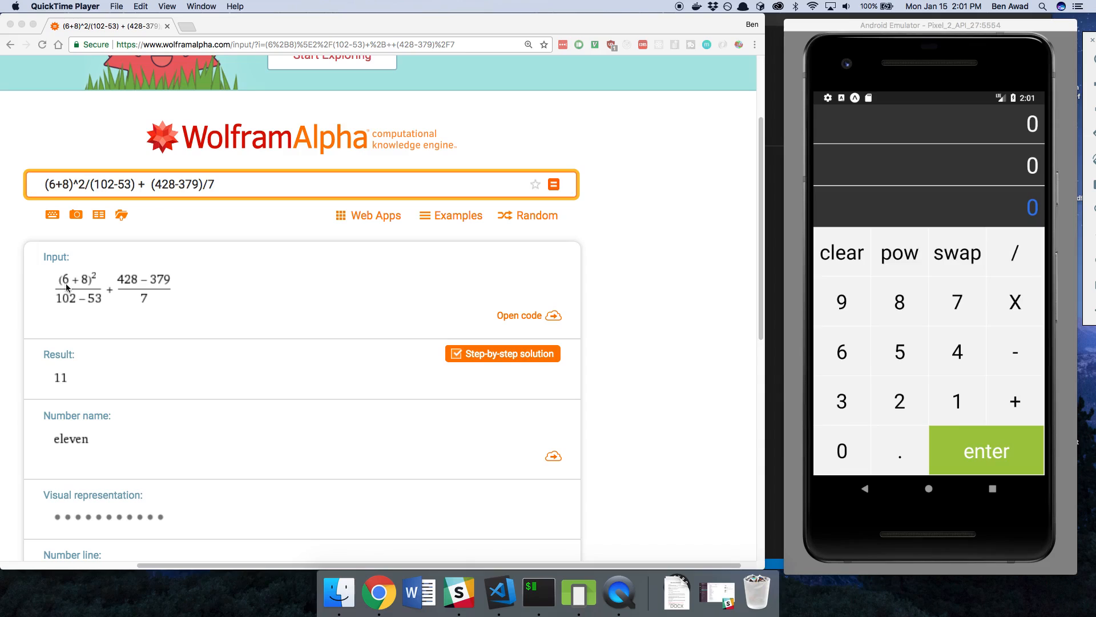
{"action": "mouse_move", "coordinate": [83, 282]}
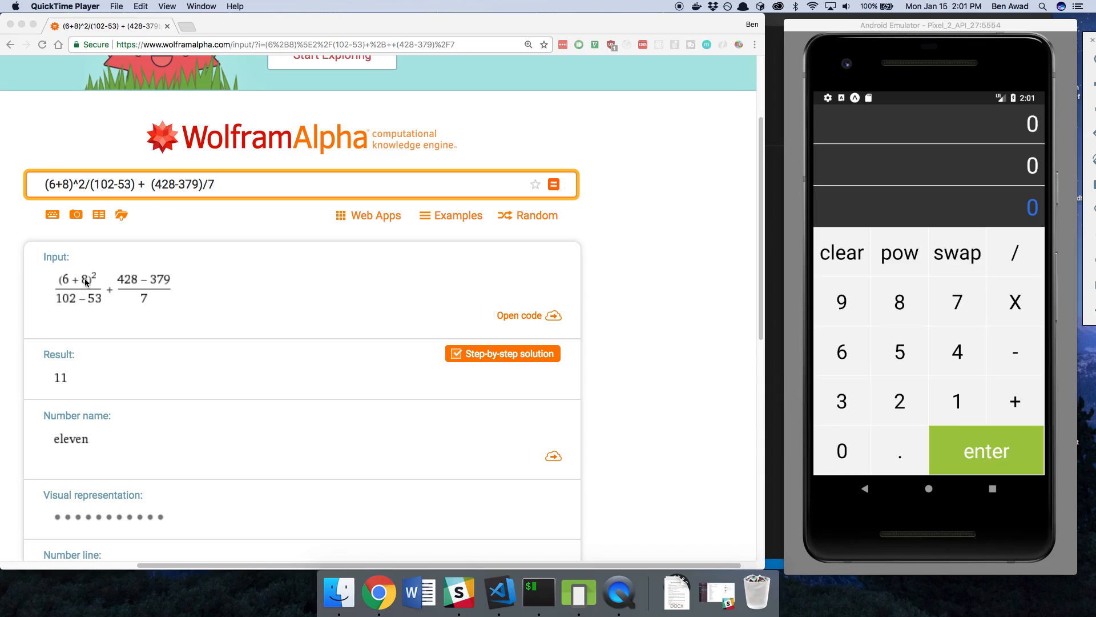
{"action": "mouse_move", "coordinate": [201, 290]}
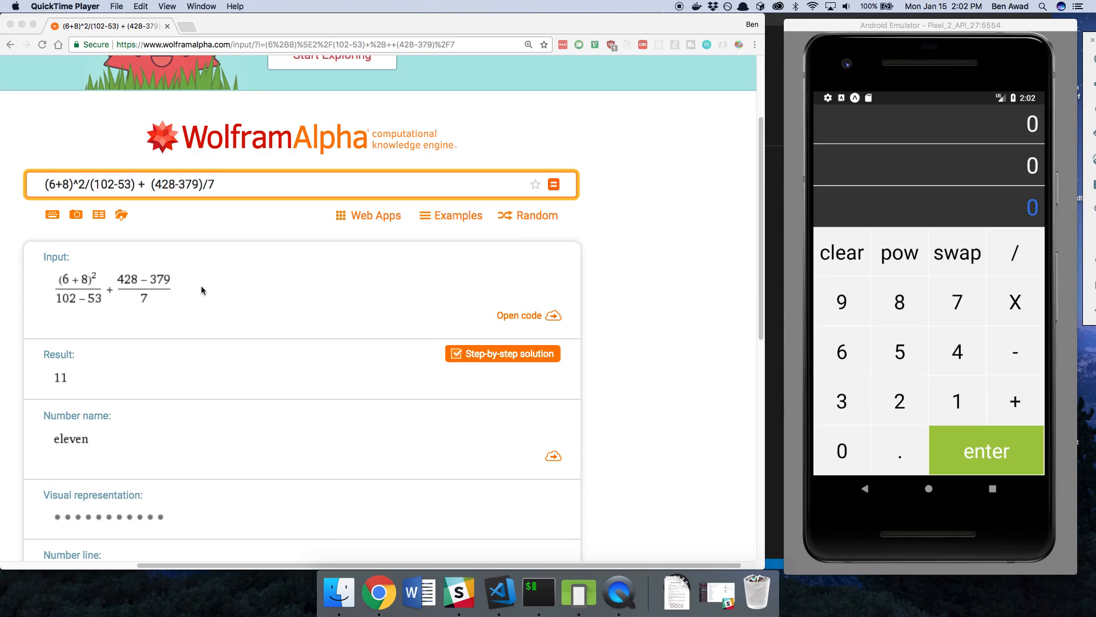
{"action": "mouse_move", "coordinate": [1039, 214]}
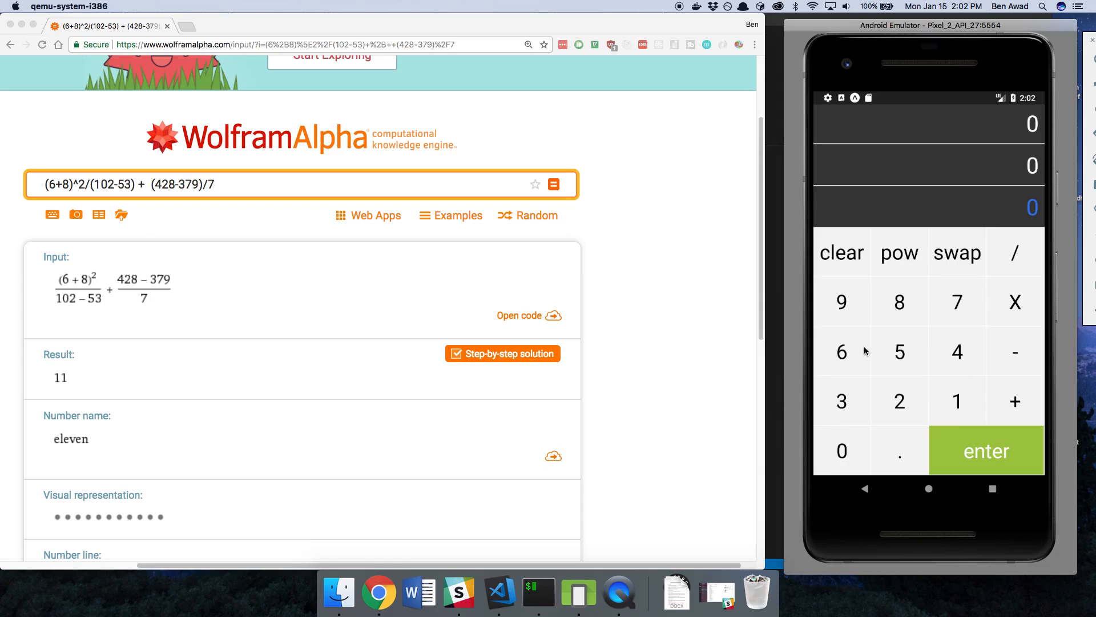
Step: Add 6 and 8, square to 196, then key in 102 for the denominator
{"action": "left_click", "coordinate": [841, 351]}
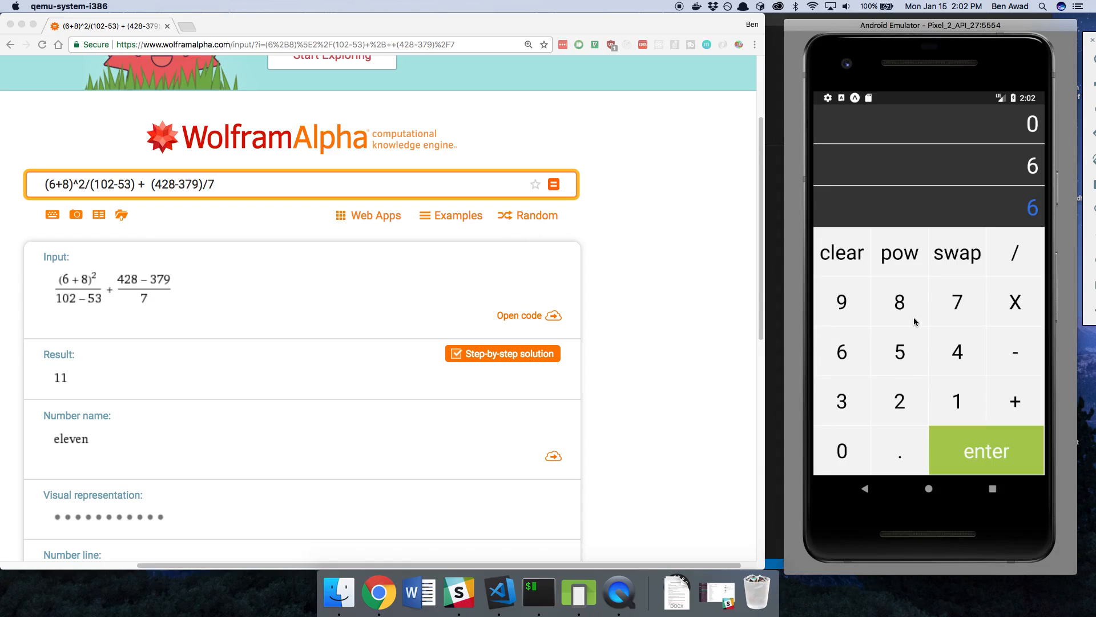
{"action": "left_click", "coordinate": [899, 302]}
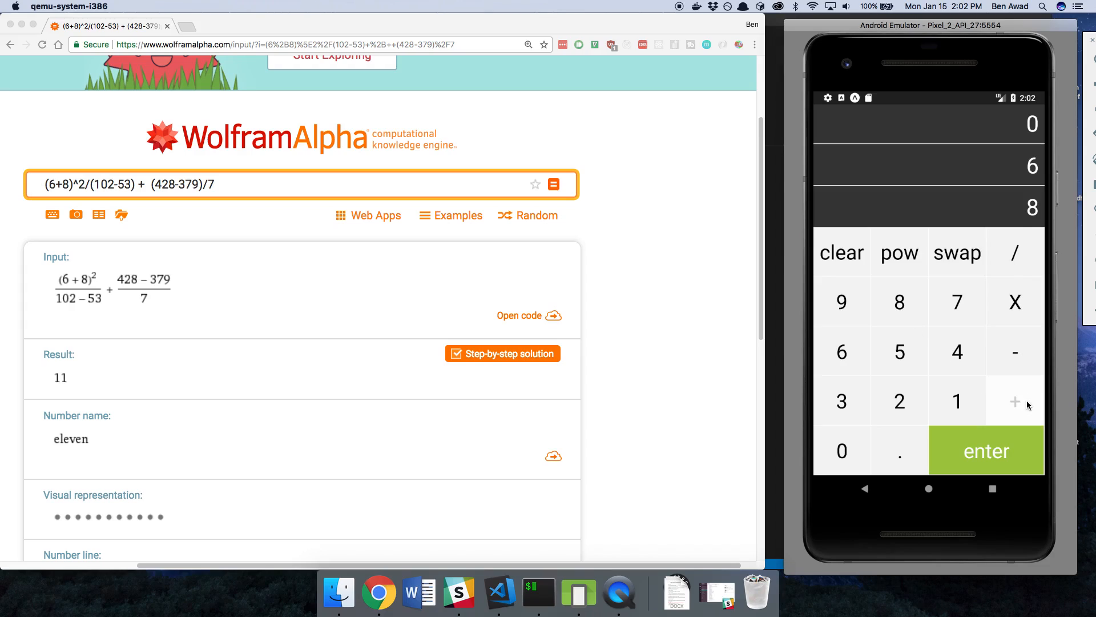
{"action": "left_click", "coordinate": [1014, 400]}
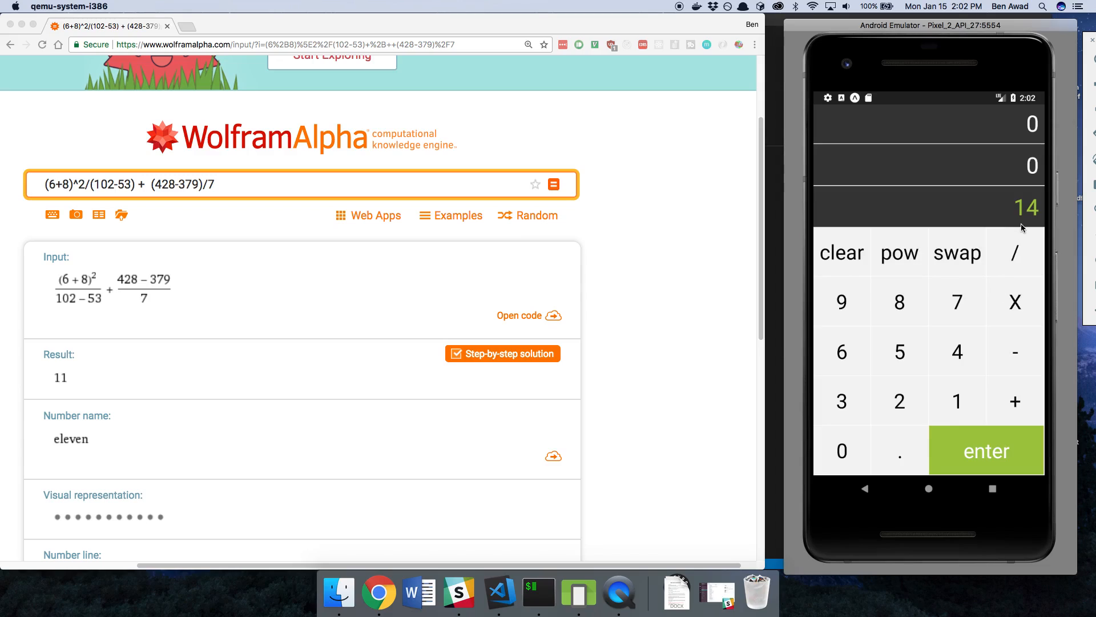
{"action": "mouse_move", "coordinate": [899, 253]}
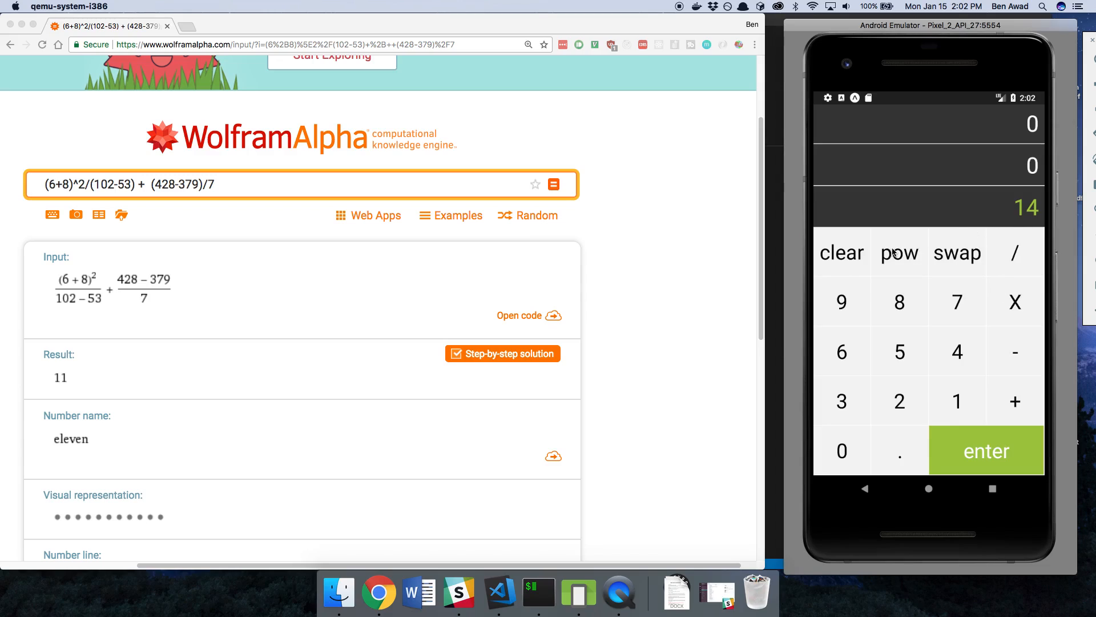
{"action": "mouse_move", "coordinate": [904, 415]}
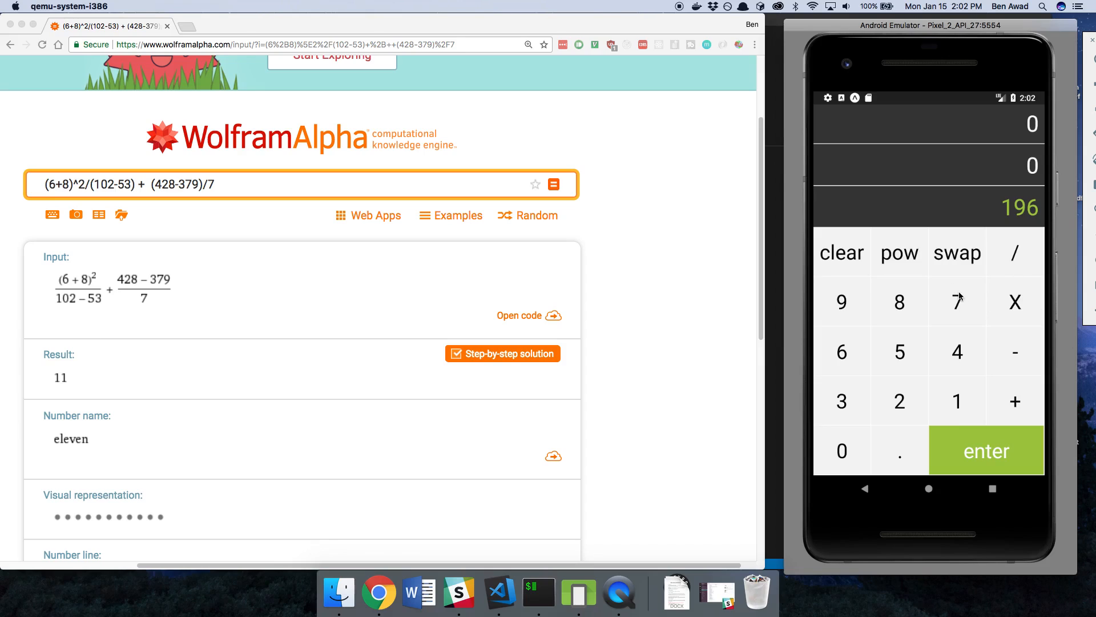
{"action": "mouse_move", "coordinate": [95, 303]}
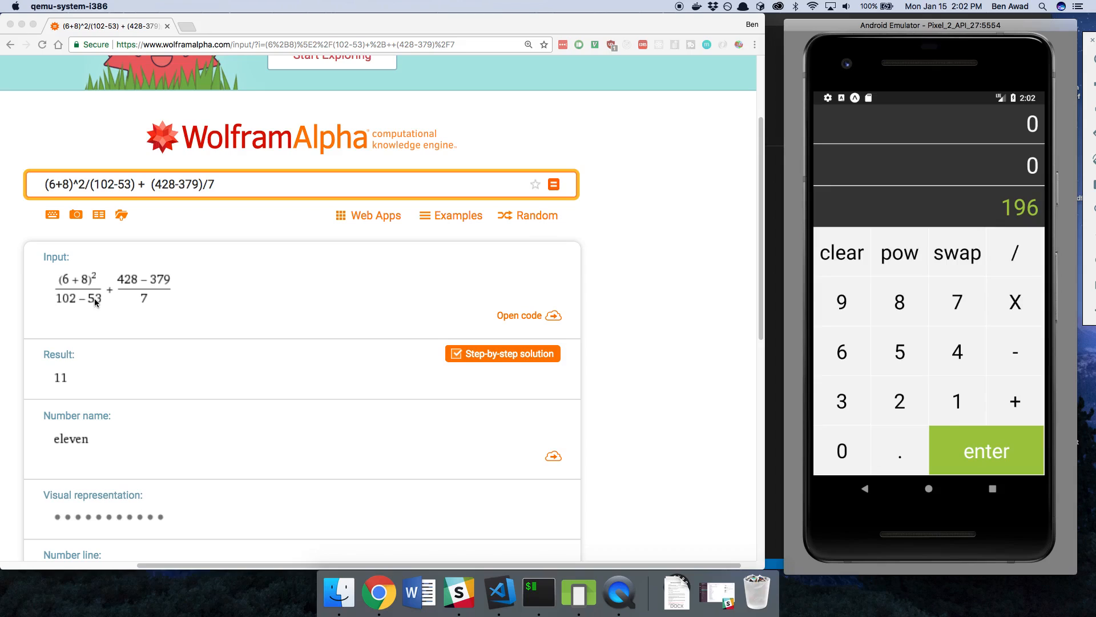
{"action": "mouse_move", "coordinate": [946, 401]}
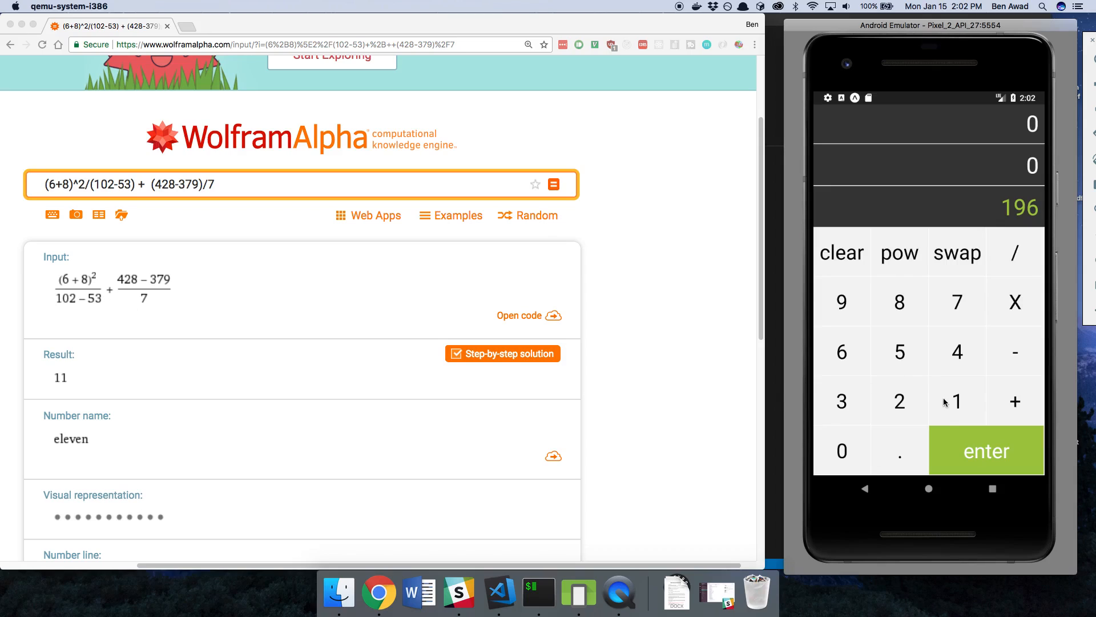
{"action": "left_click", "coordinate": [957, 401]}
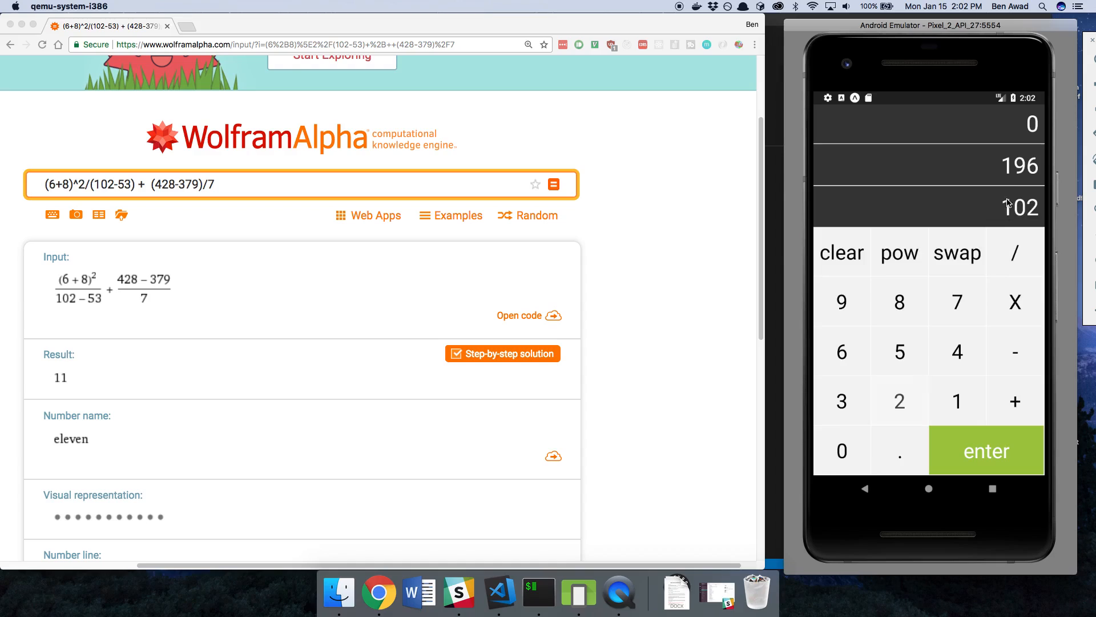
{"action": "left_click", "coordinate": [987, 449]}
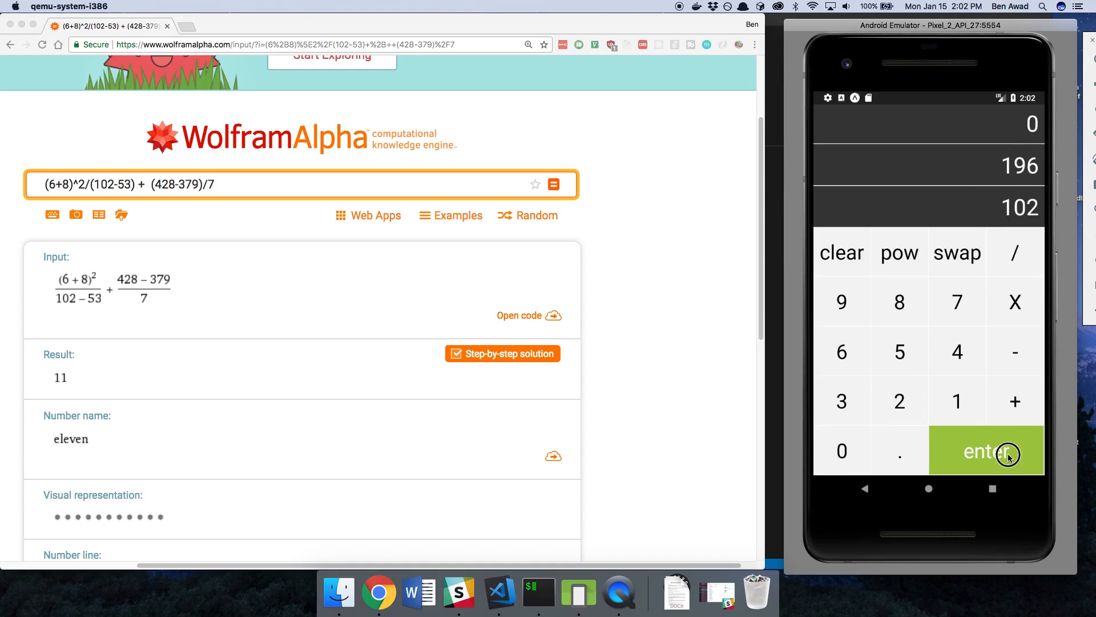
Step: Subtract 53 from 102 to get 49 and divide 196 by it, leaving 4
{"action": "left_click", "coordinate": [985, 450]}
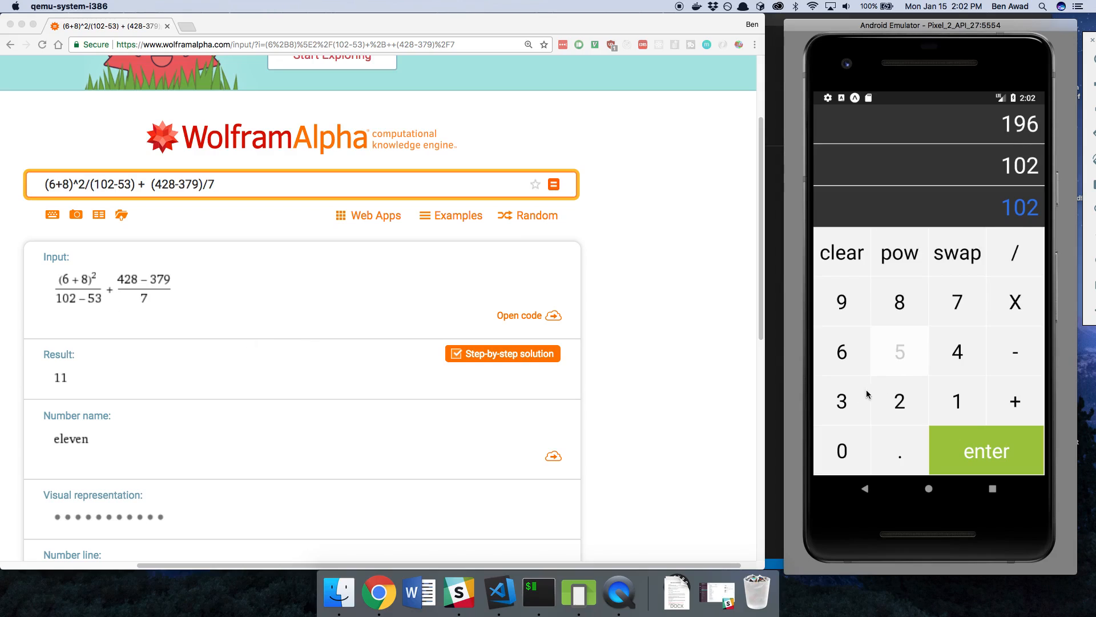
{"action": "left_click", "coordinate": [898, 350]}
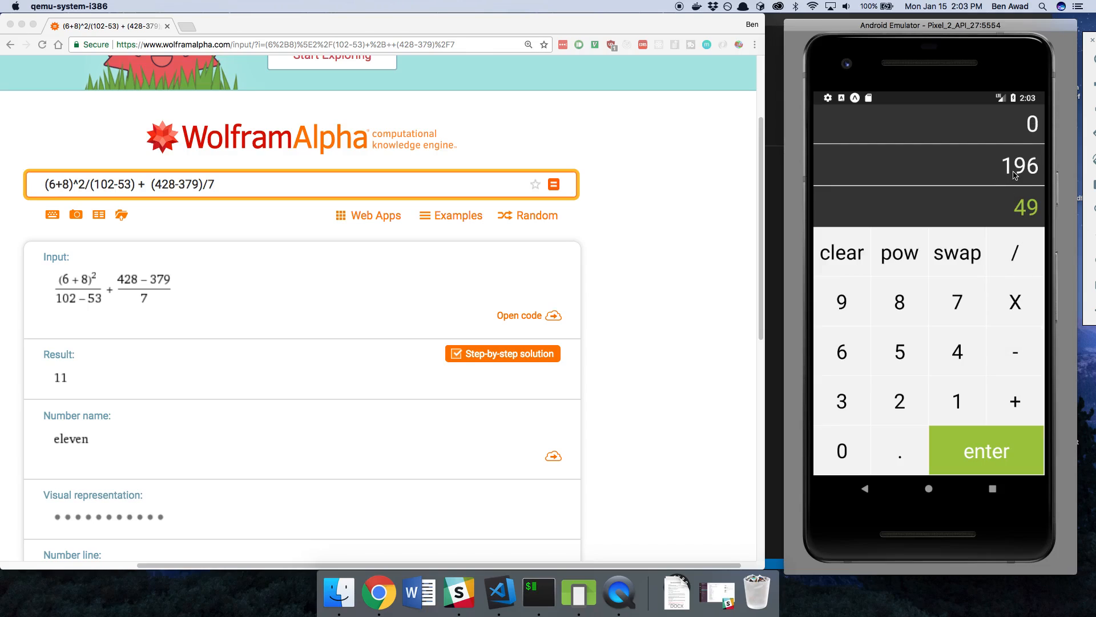
{"action": "mouse_move", "coordinate": [998, 216]}
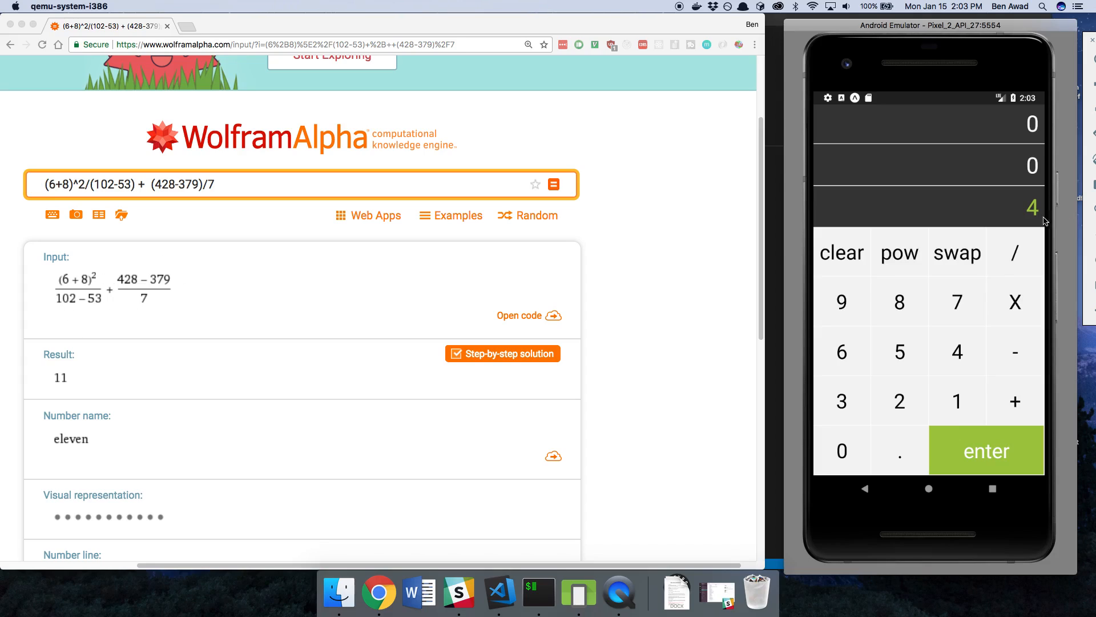
{"action": "mouse_move", "coordinate": [1007, 318]}
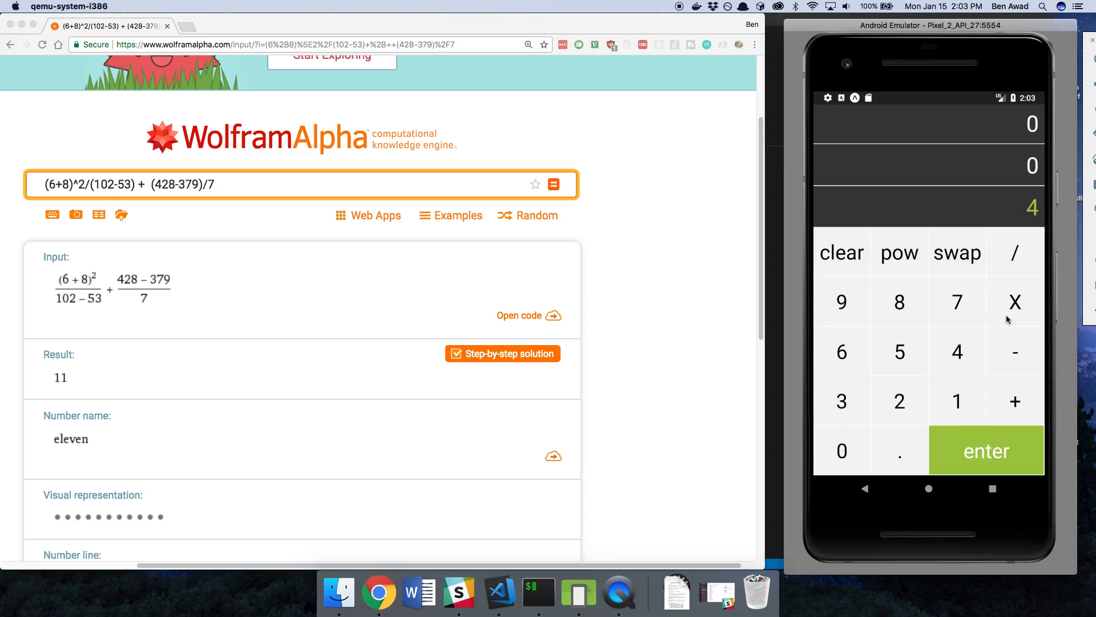
Step: Evaluate (428−379)/7 as 7 and add it to 4 for the final 11
{"action": "left_click", "coordinate": [899, 401]}
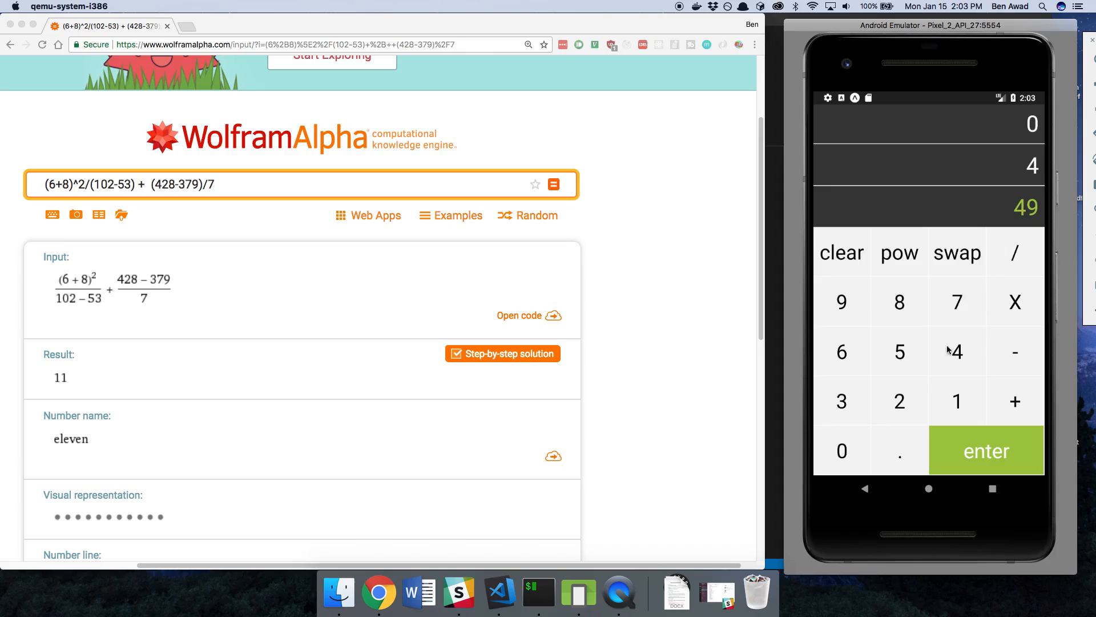
{"action": "left_click", "coordinate": [1014, 252]}
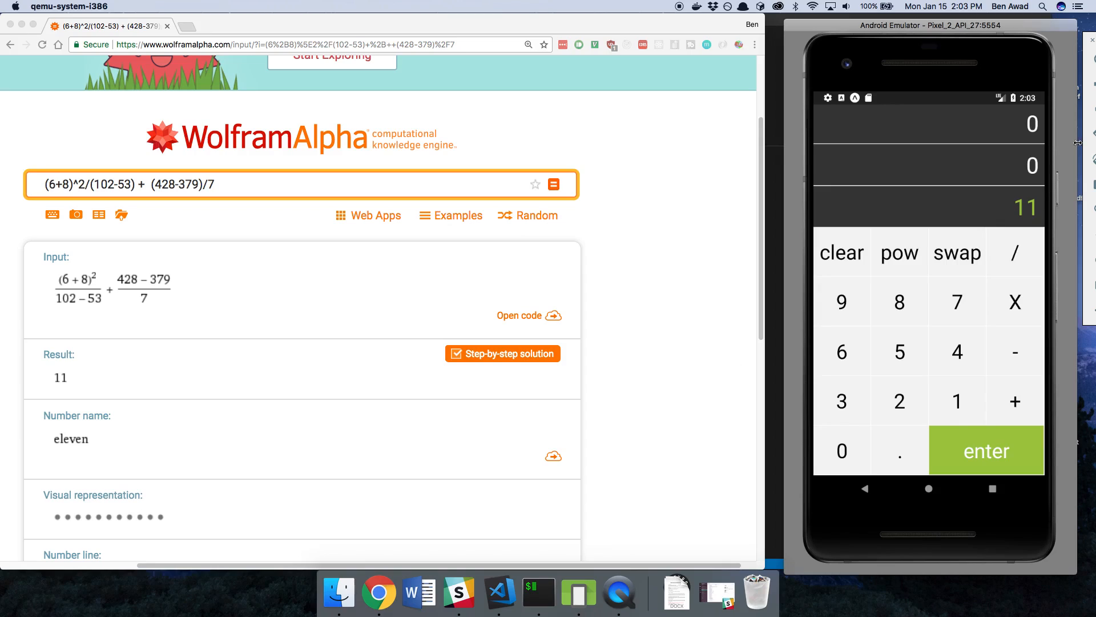
{"action": "mouse_move", "coordinate": [1004, 124]}
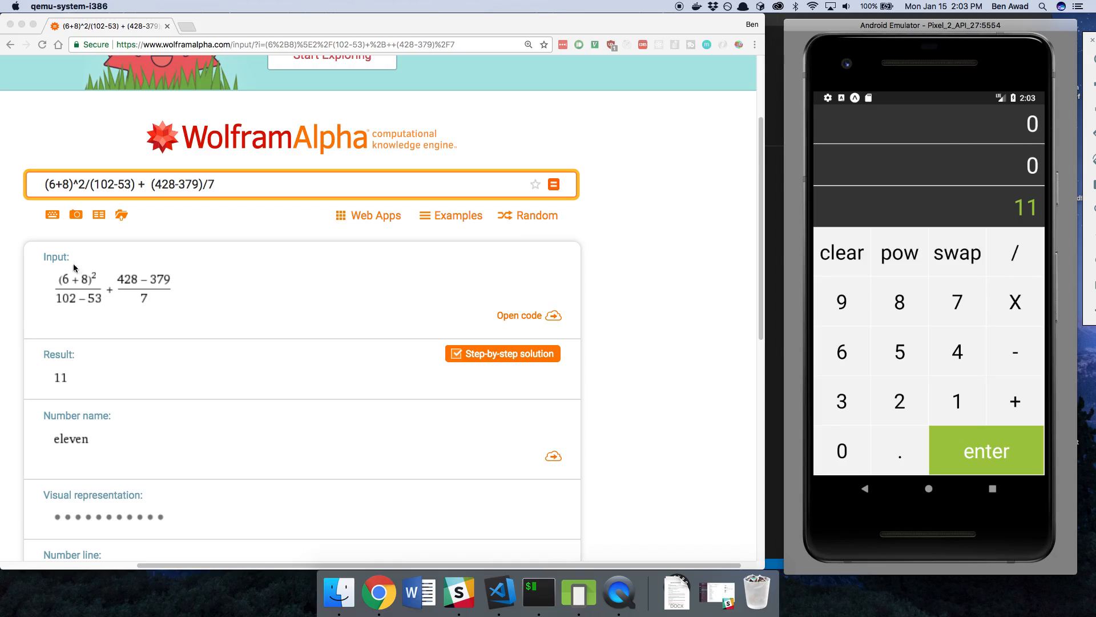
{"action": "mouse_move", "coordinate": [672, 173]}
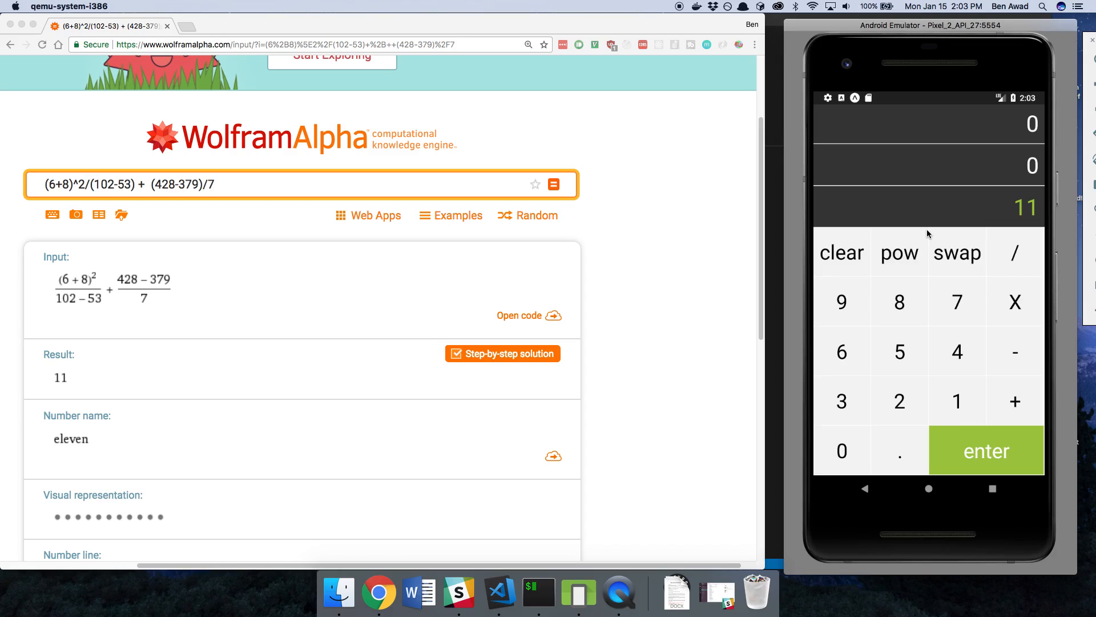
Step: Clear the stack so all levels read 0 again
{"action": "left_click", "coordinate": [957, 252]}
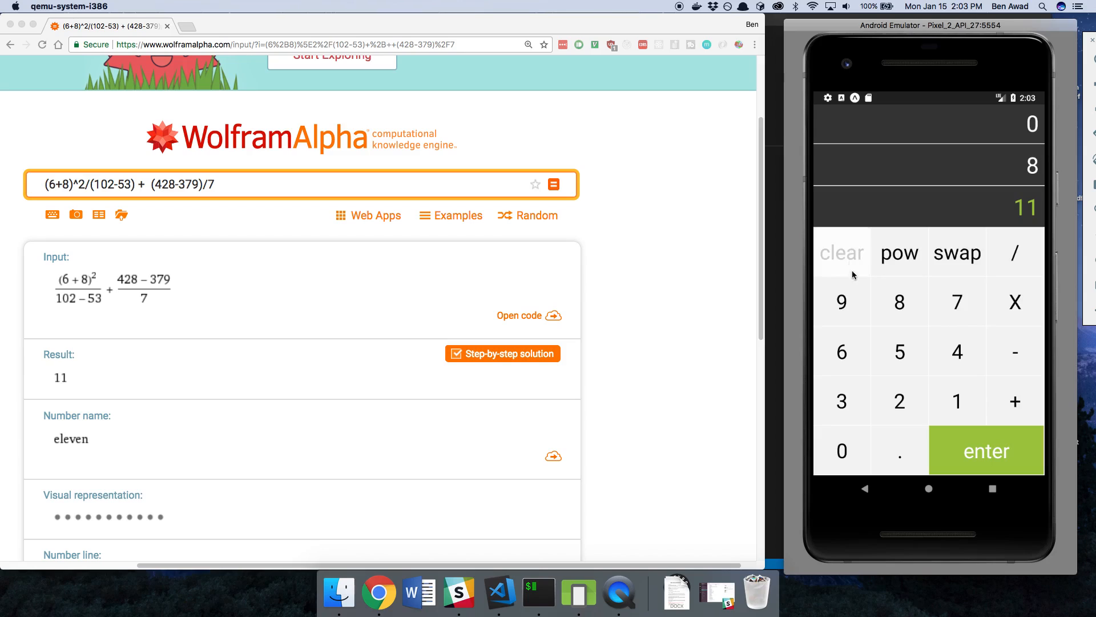
{"action": "left_click", "coordinate": [841, 253]}
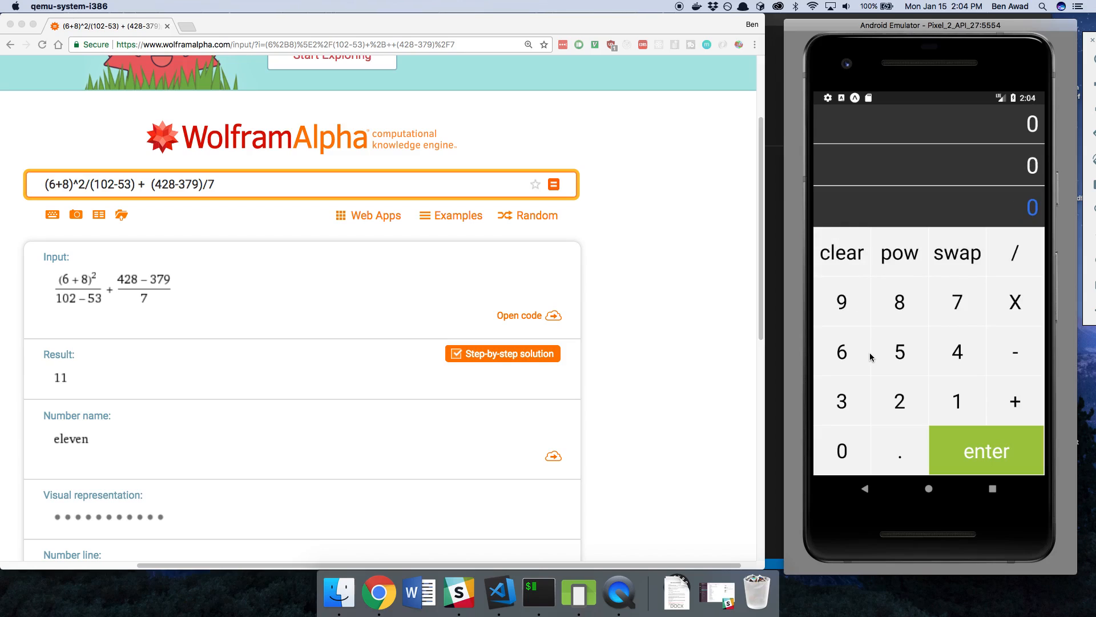